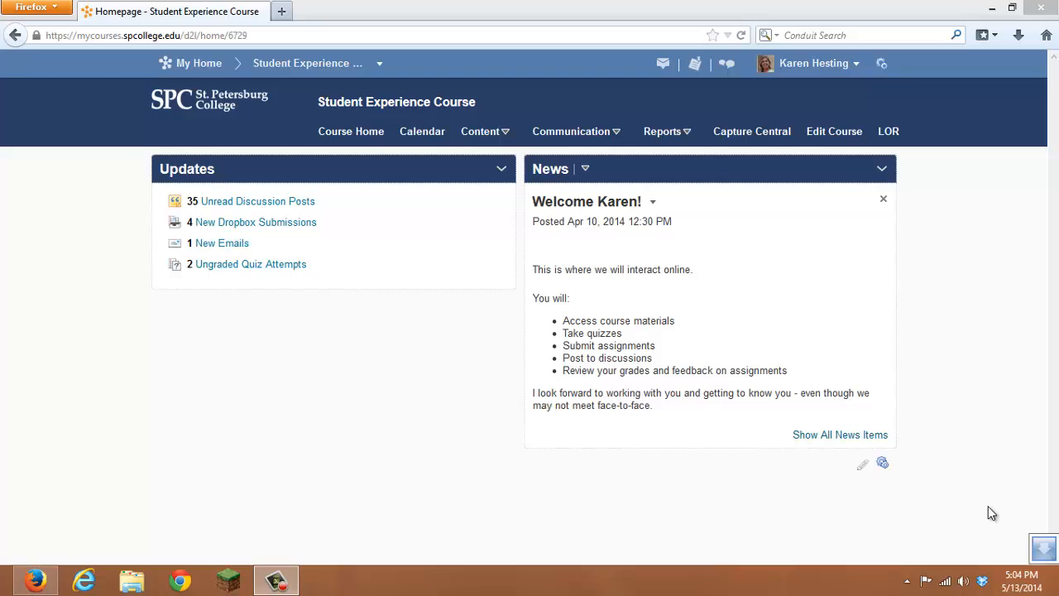
mouse_move(914, 413)
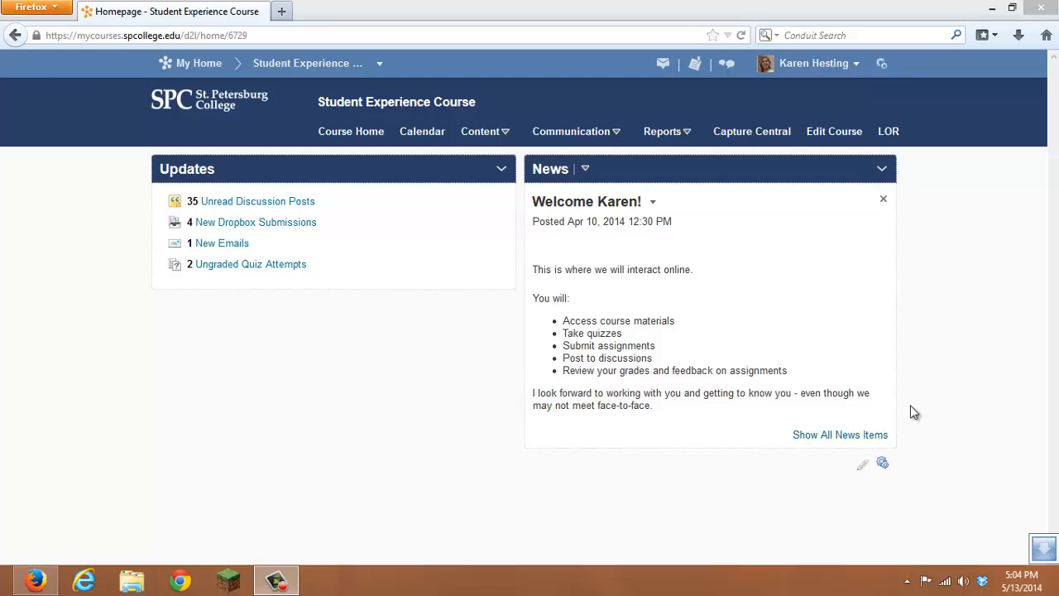
Step: Go from the course homepage to the Content page via the navbar Content dropdown
click(485, 131)
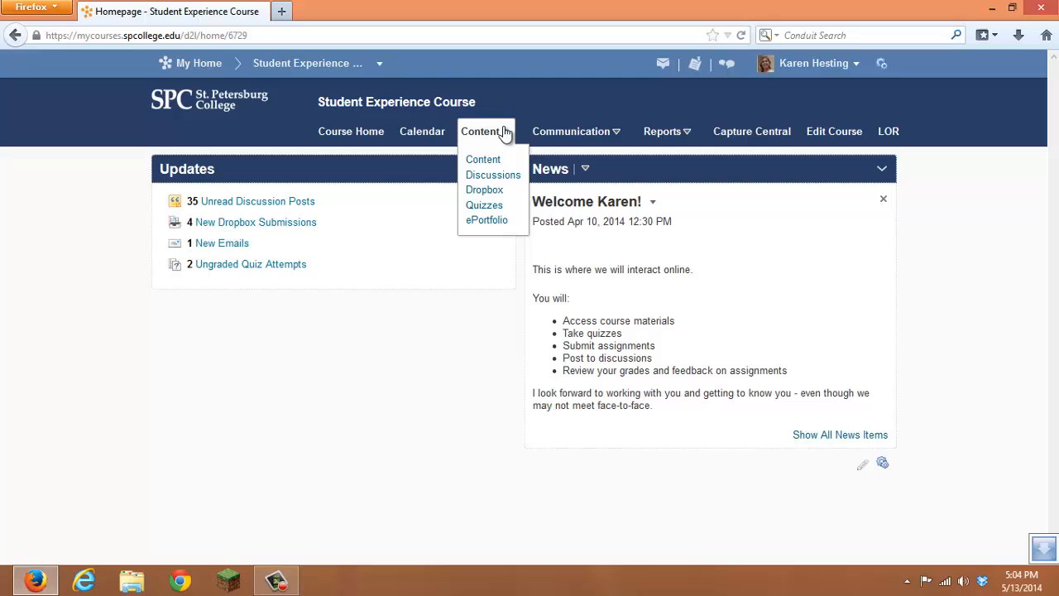
click(483, 159)
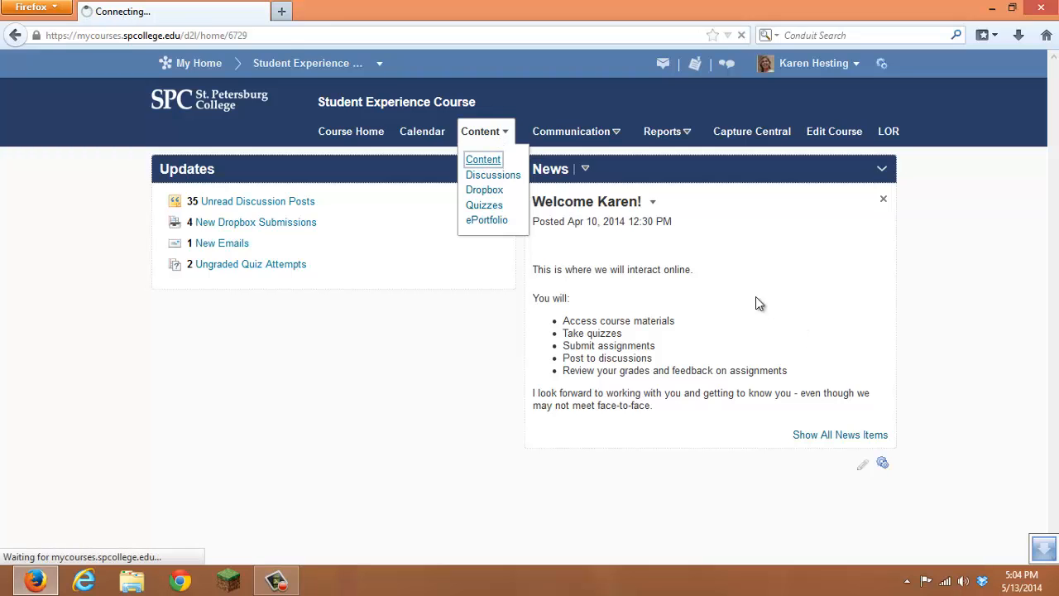
Step: Expand the Assignments topic's dates and restrictions area in the Start Here module
click(483, 159)
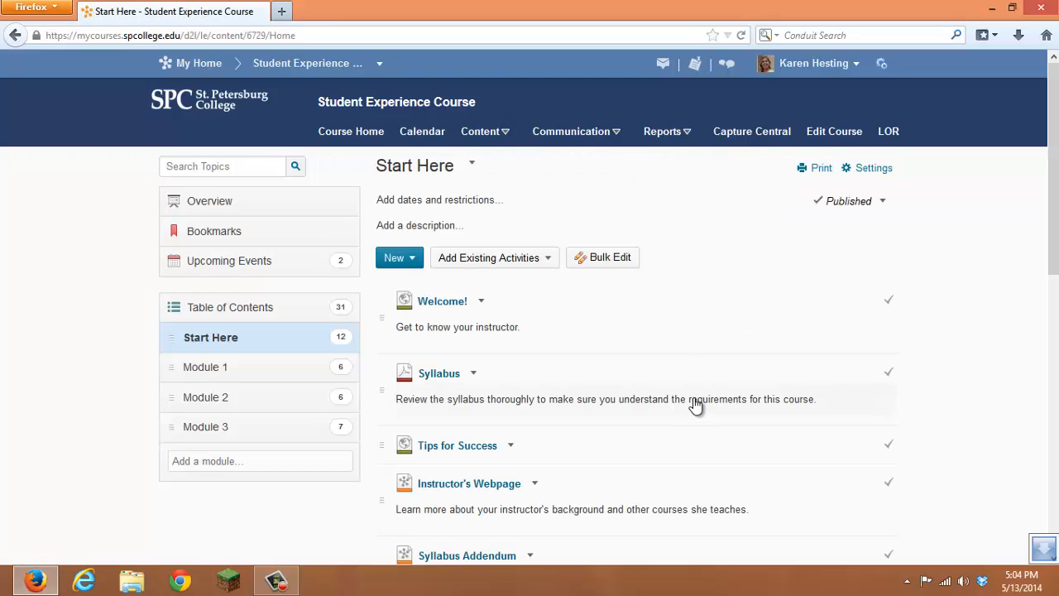
scroll(down, 3)
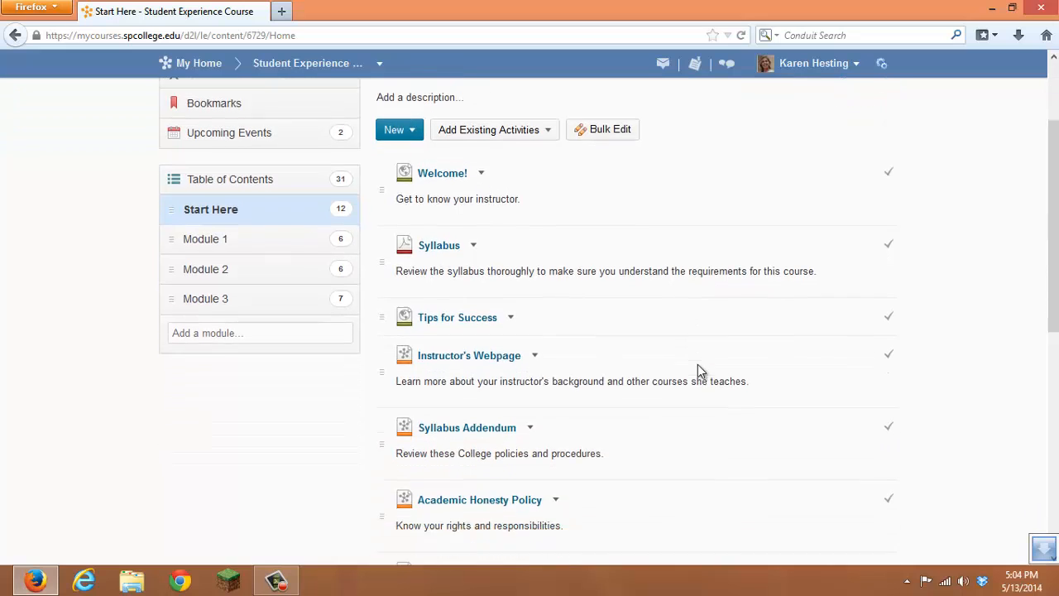
scroll(down, 3)
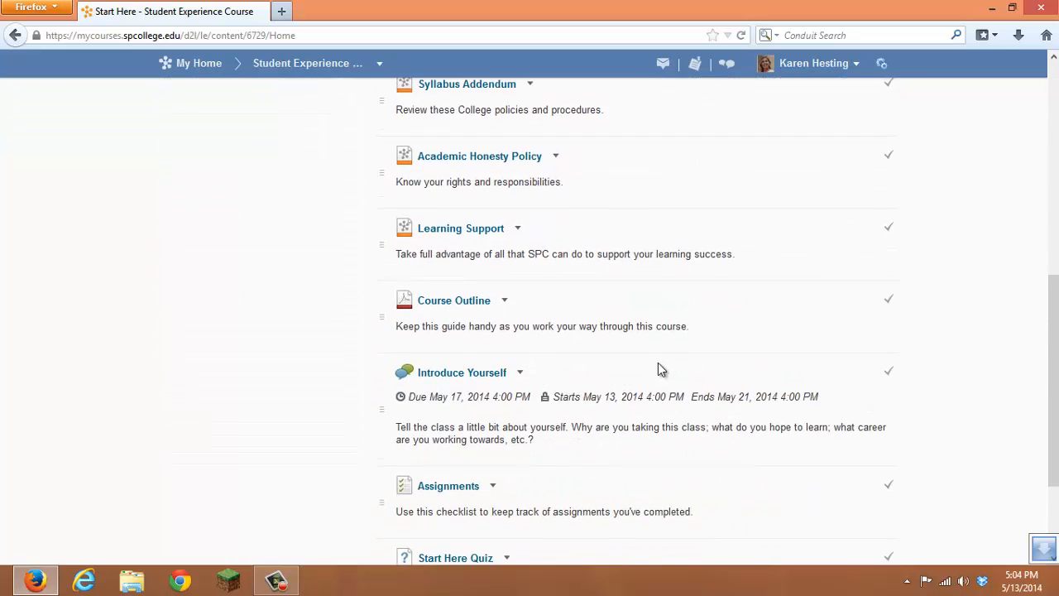
click(493, 341)
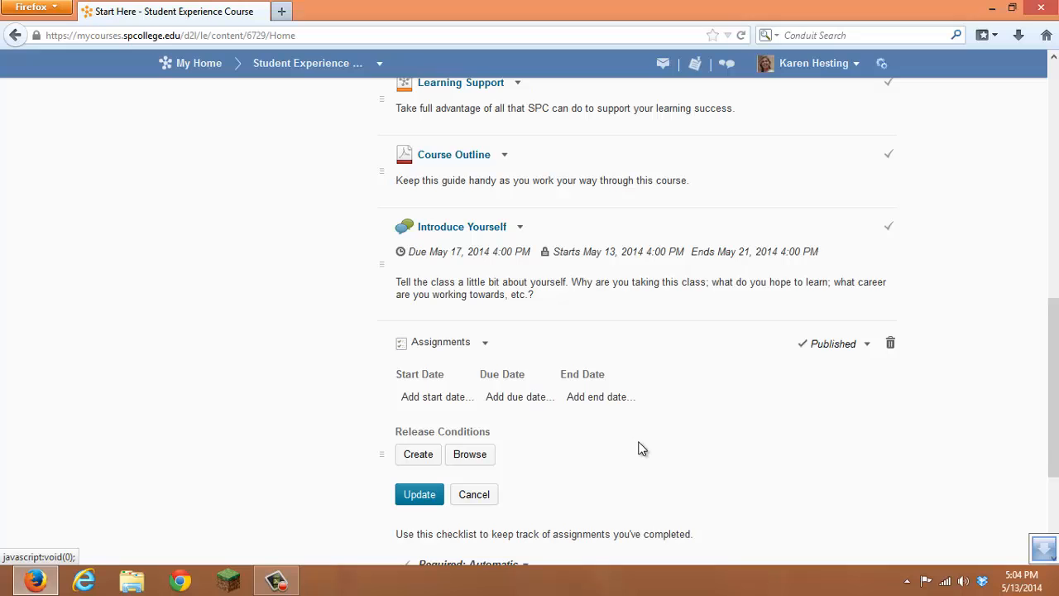
Step: Give the Assignments topic a 5/13/2014 start date and 5/16/2014 end date, and update it
scroll(down, 3)
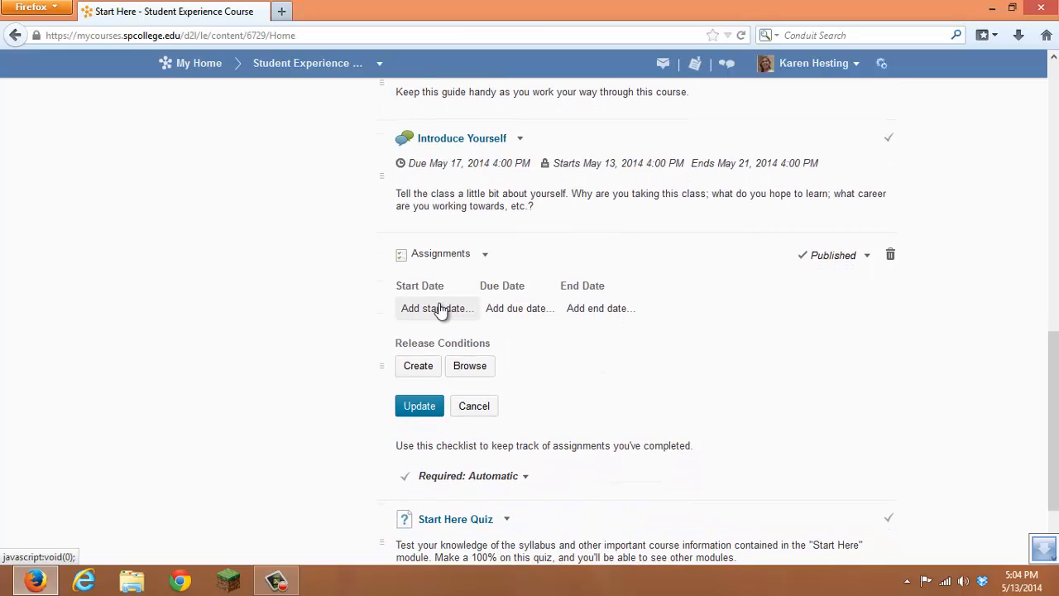
click(437, 307)
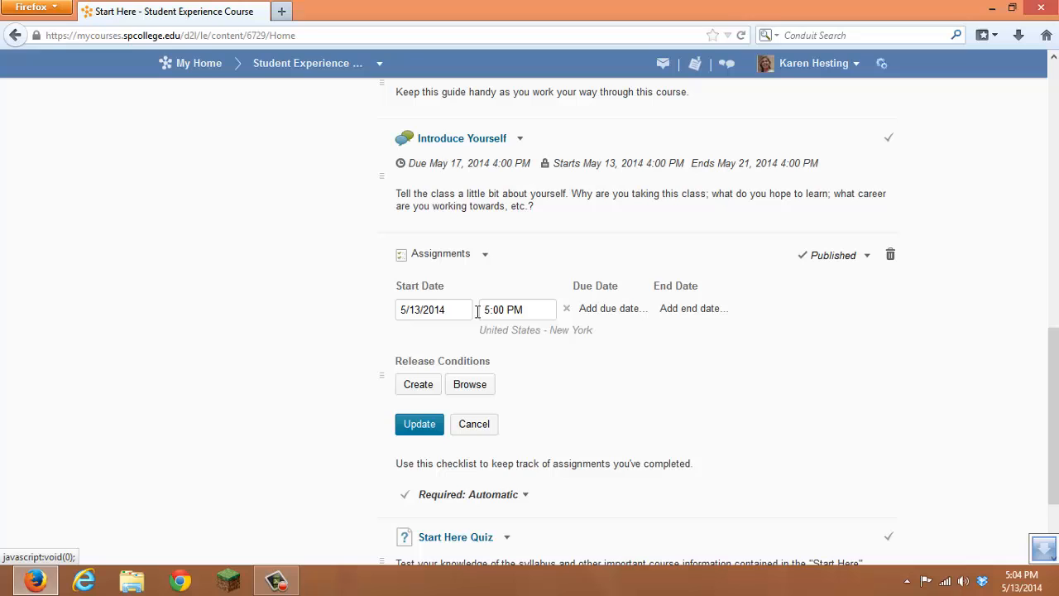
click(566, 308)
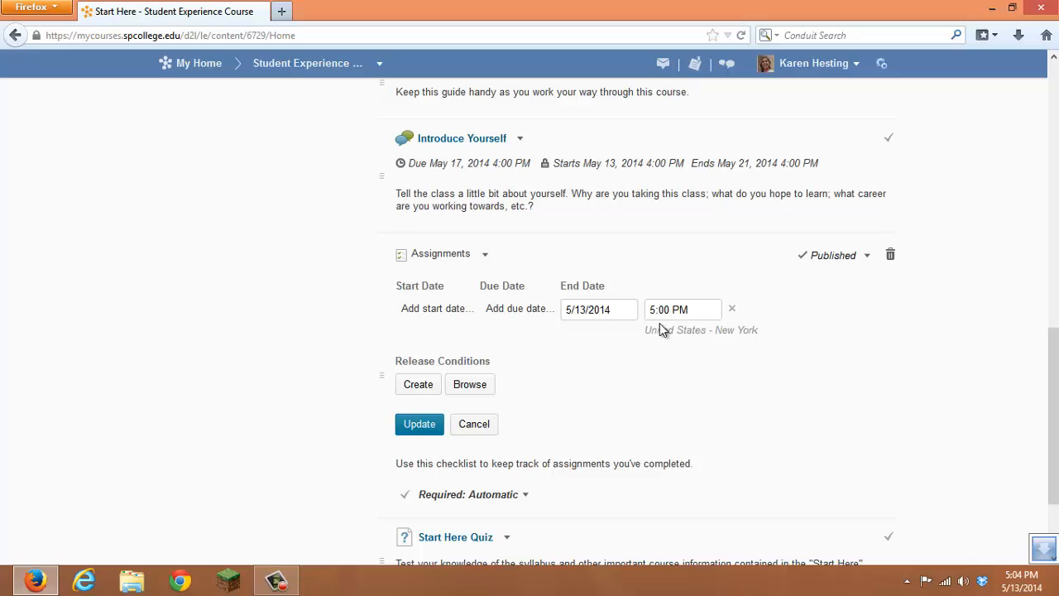
mouse_move(655, 329)
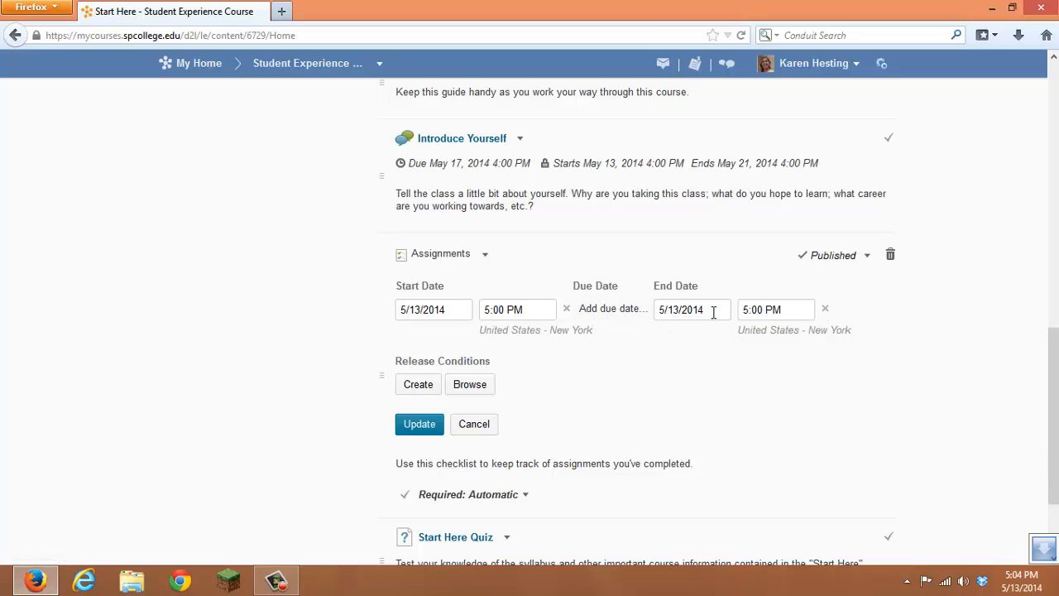
click(691, 309)
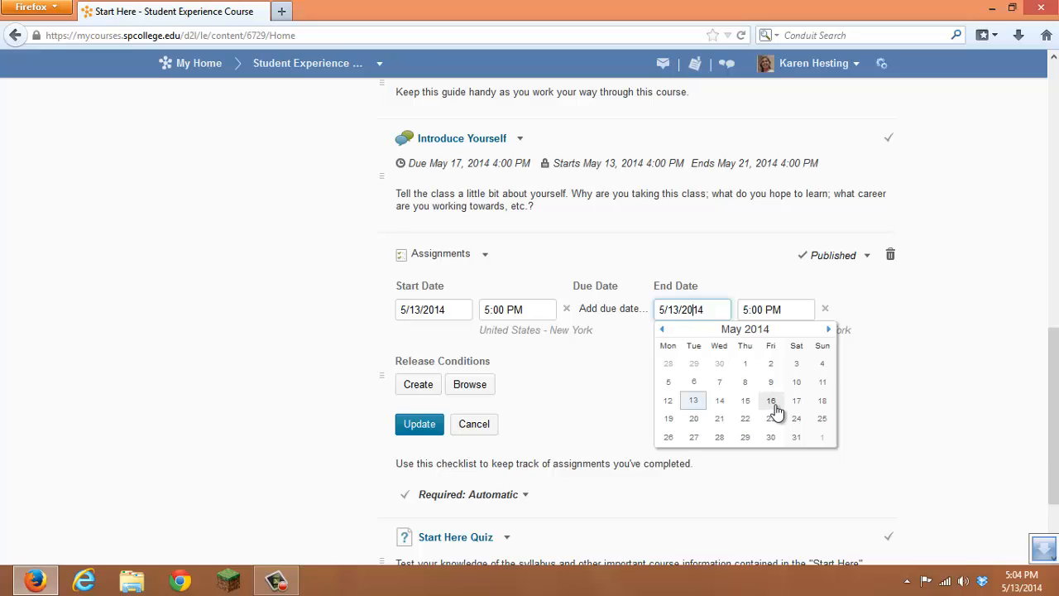
click(771, 400)
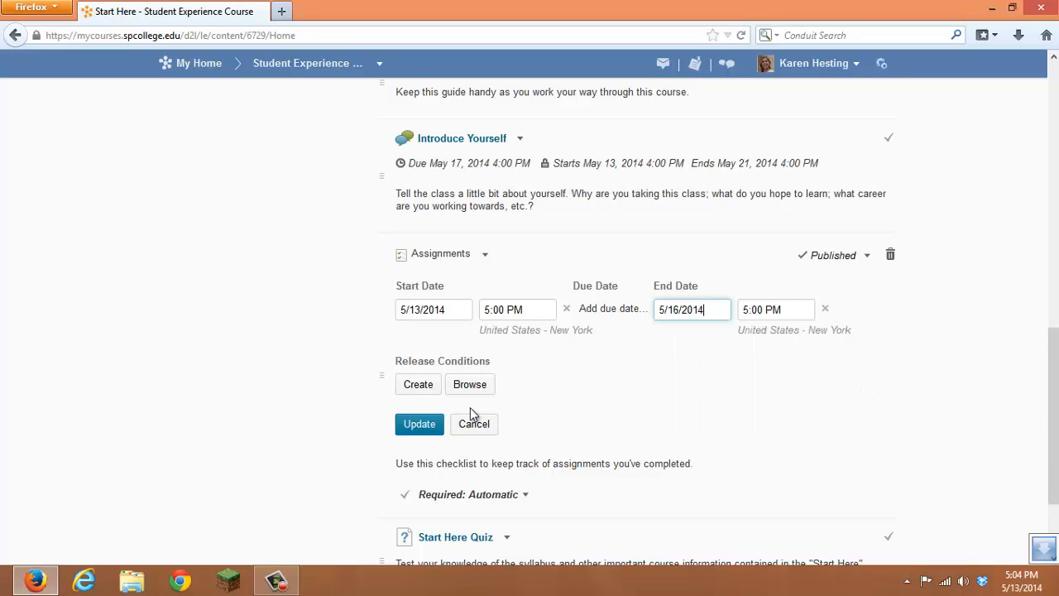
click(420, 423)
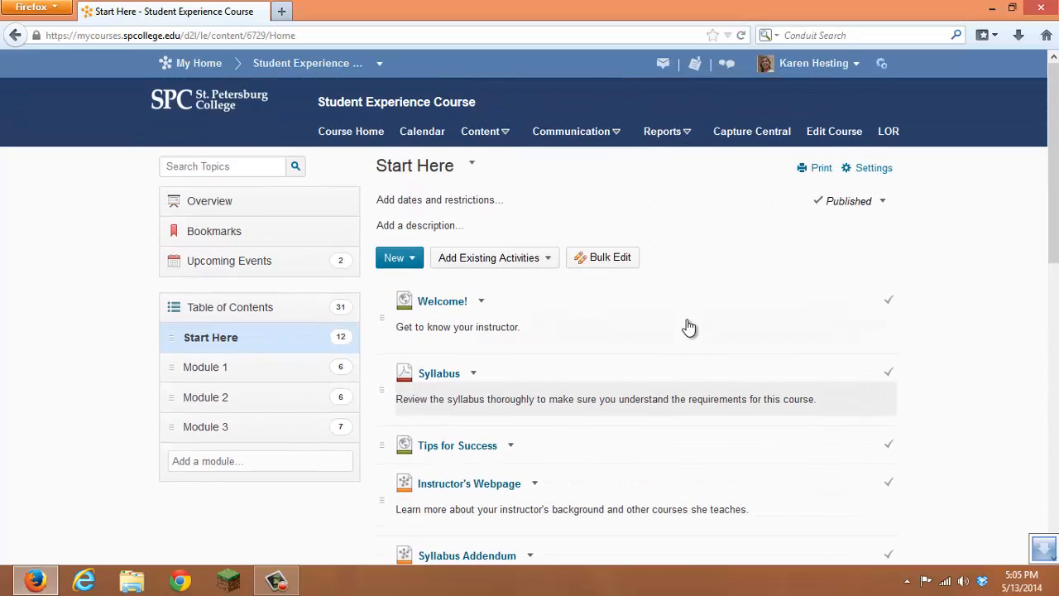
Step: View the course Calendar's upcoming events listing Assignments availability ending May 16, 2014
click(422, 133)
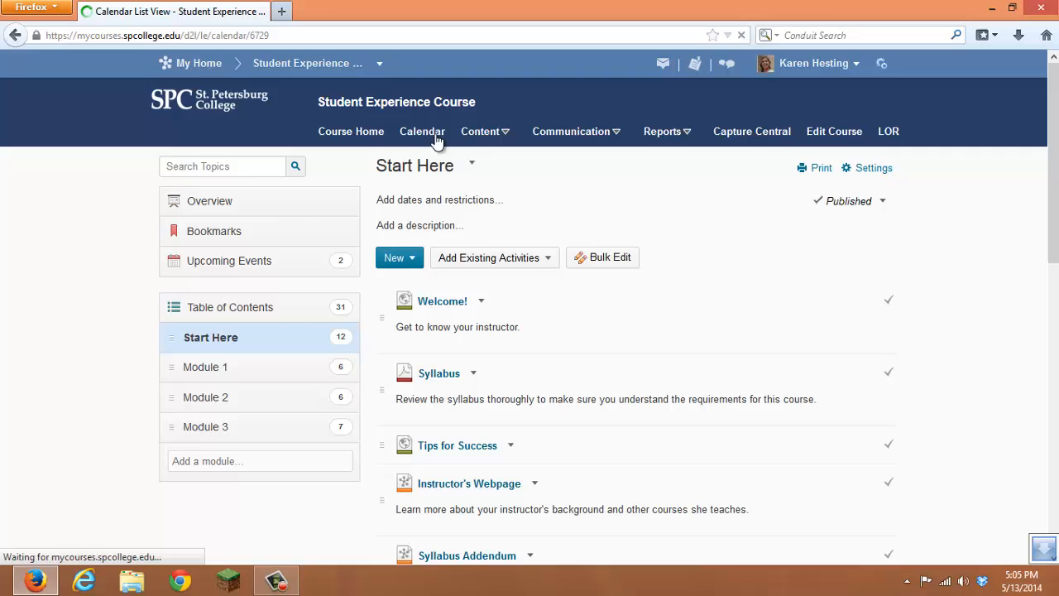
click(422, 131)
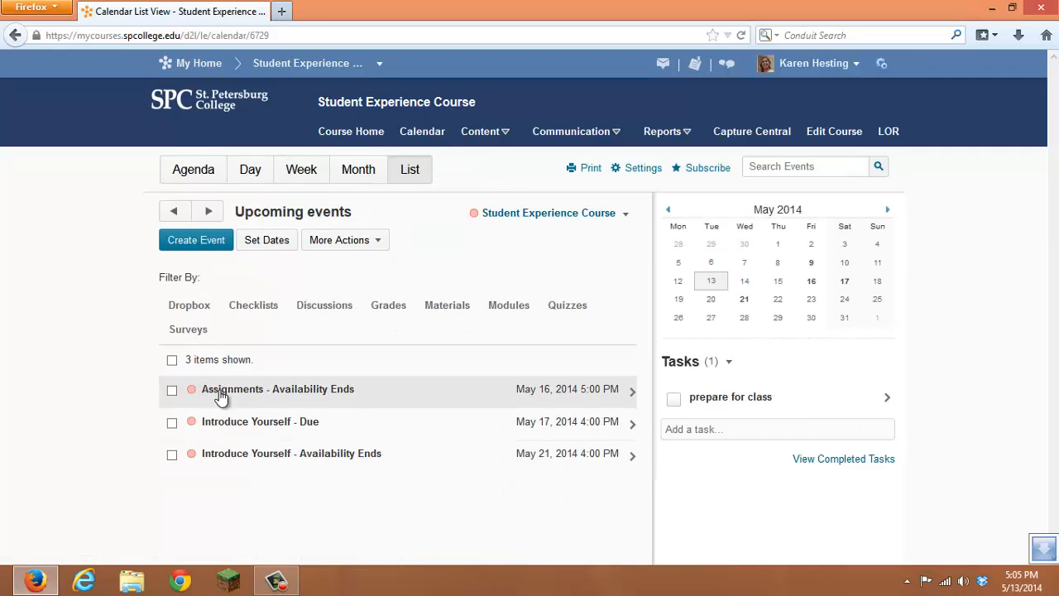
mouse_move(653, 405)
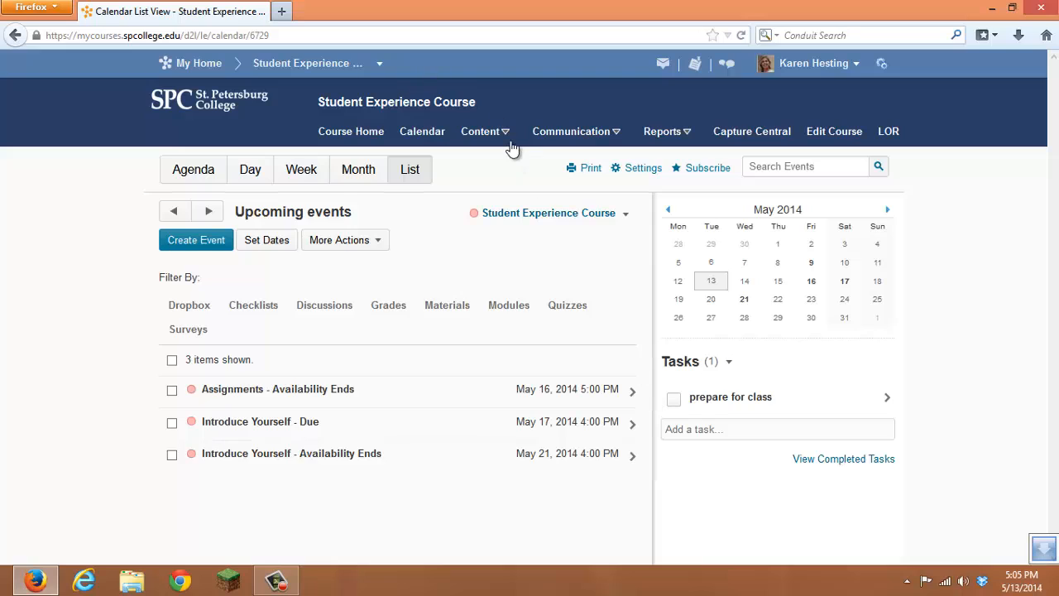
click(479, 130)
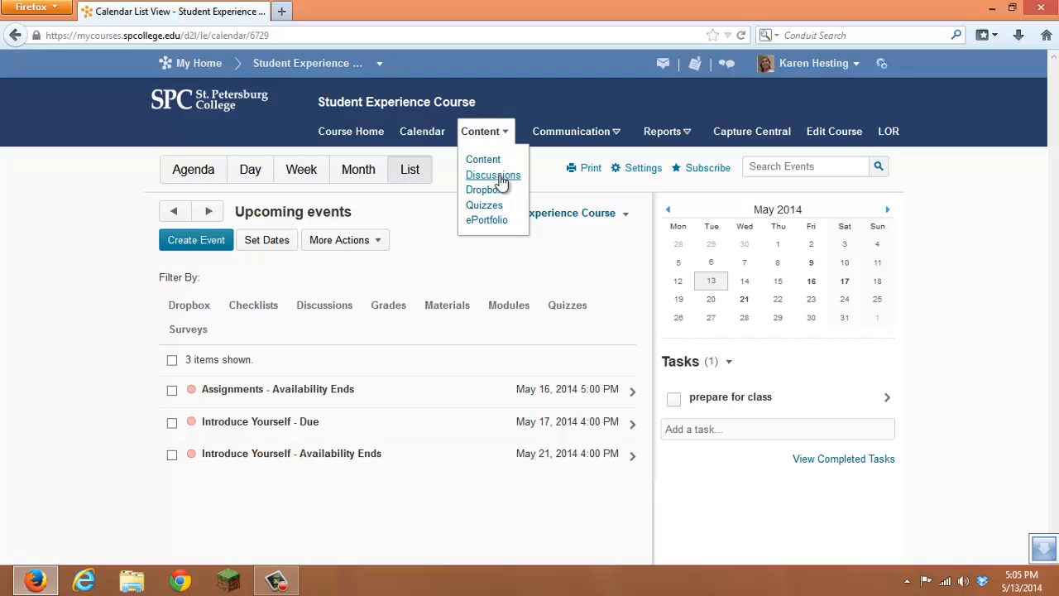
mouse_move(493, 175)
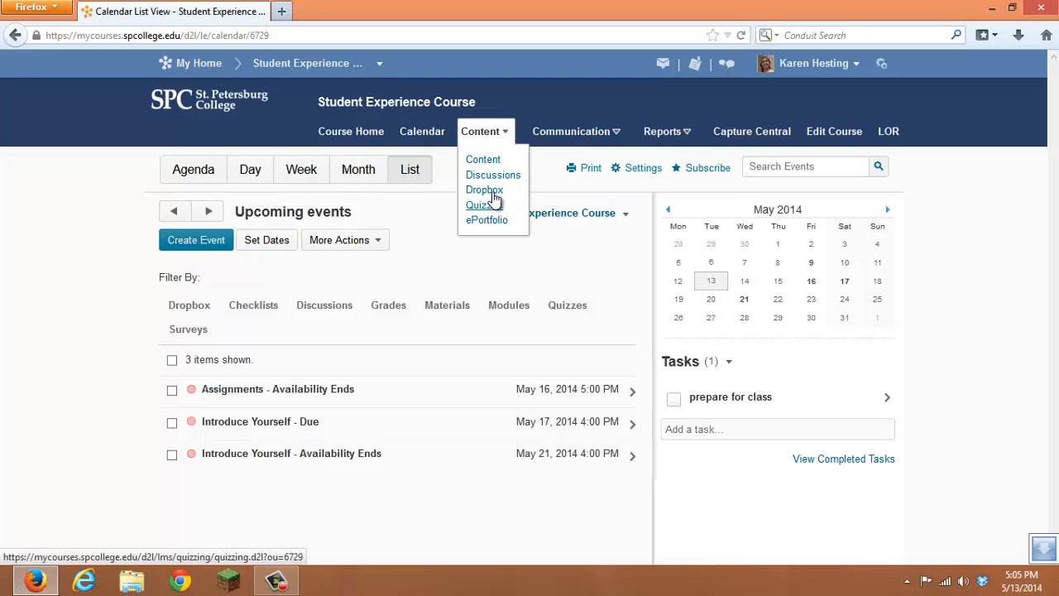
Step: Open the Edit Folder page for Module 1 Assignment from the Dropbox Folders list
click(483, 188)
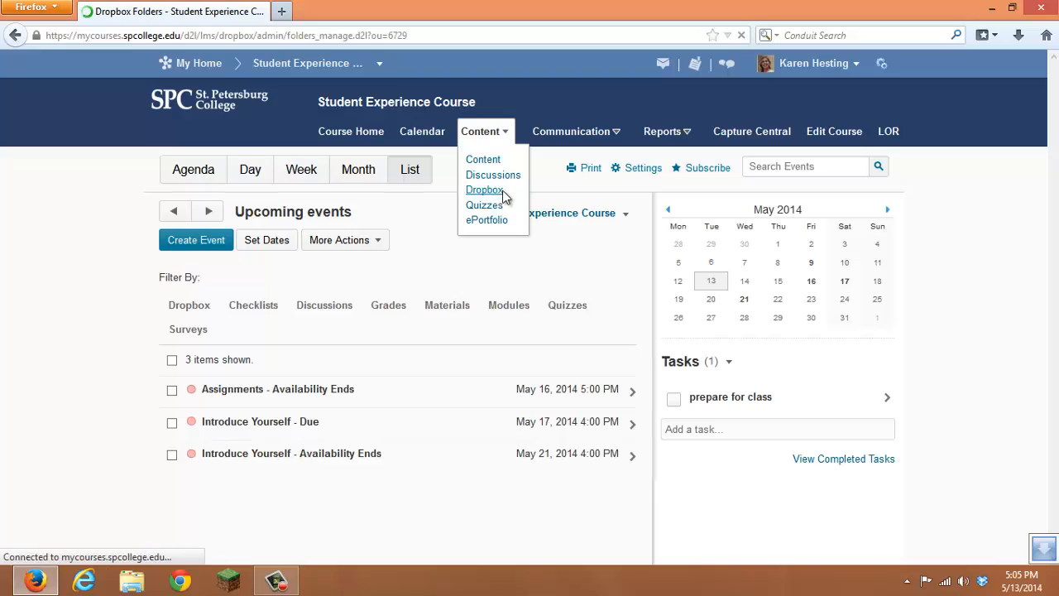
click(483, 189)
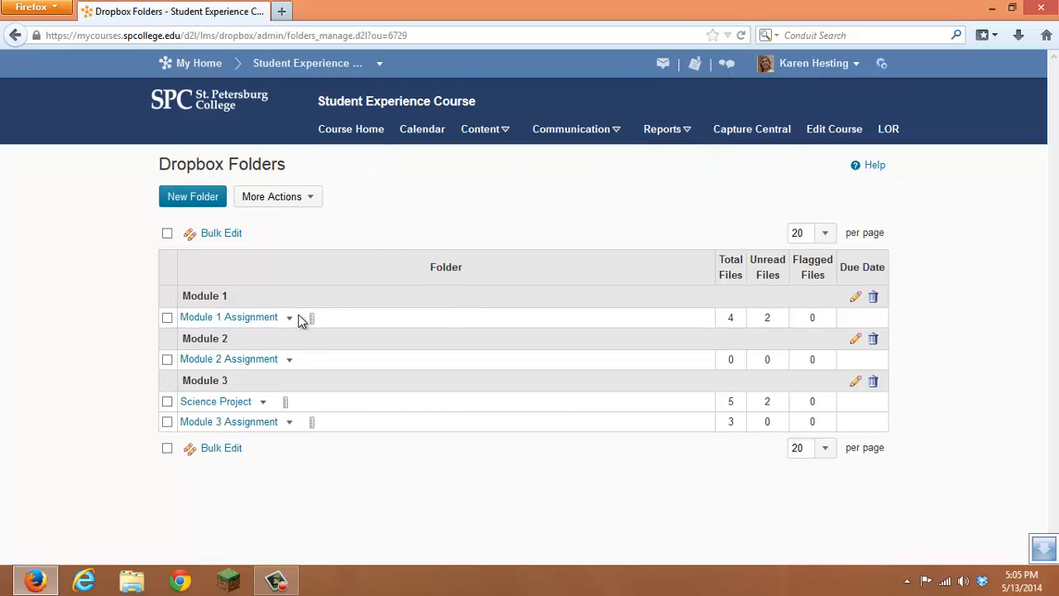
click(288, 317)
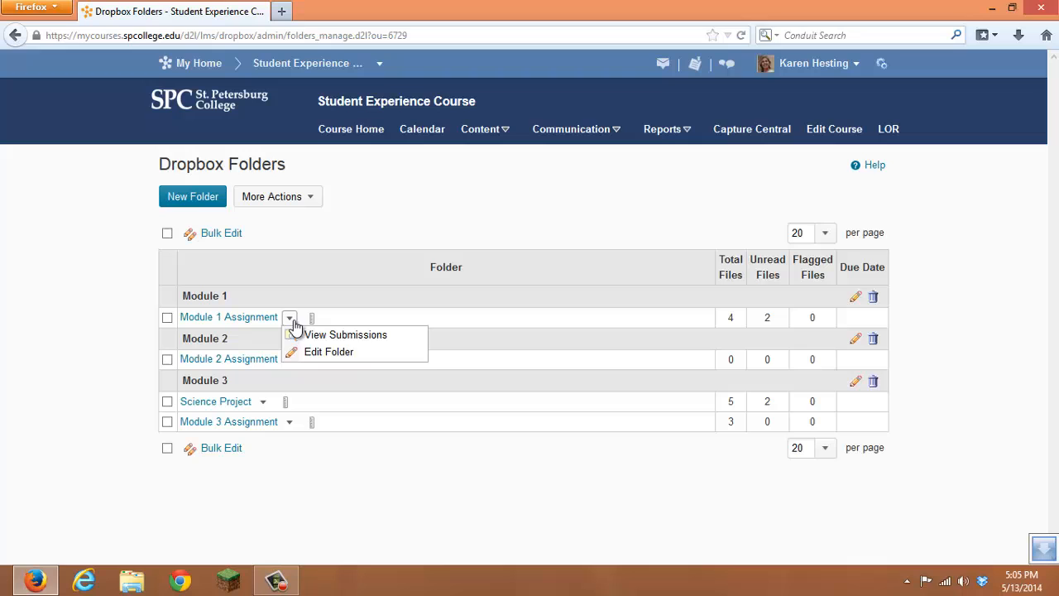
click(346, 334)
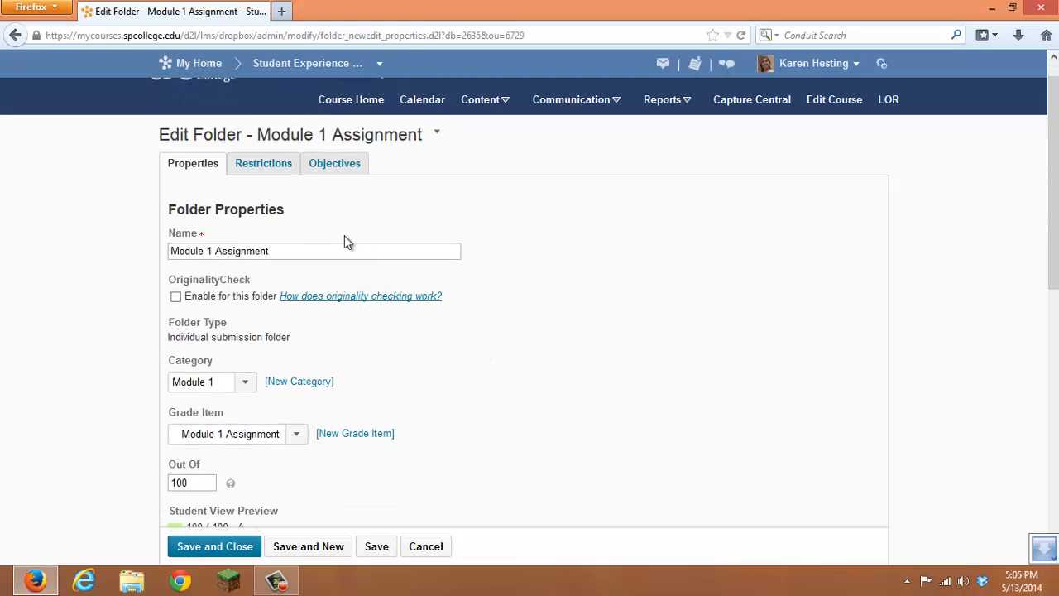
Step: On the Restrictions tab, turn on start, due and end dates for Module 1 Assignment
click(263, 164)
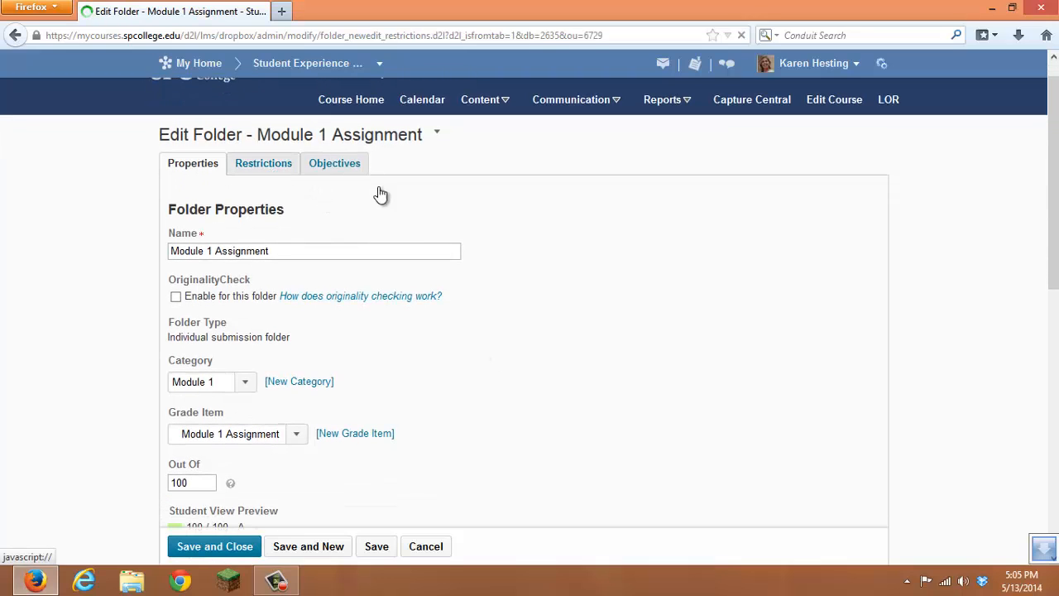
click(263, 164)
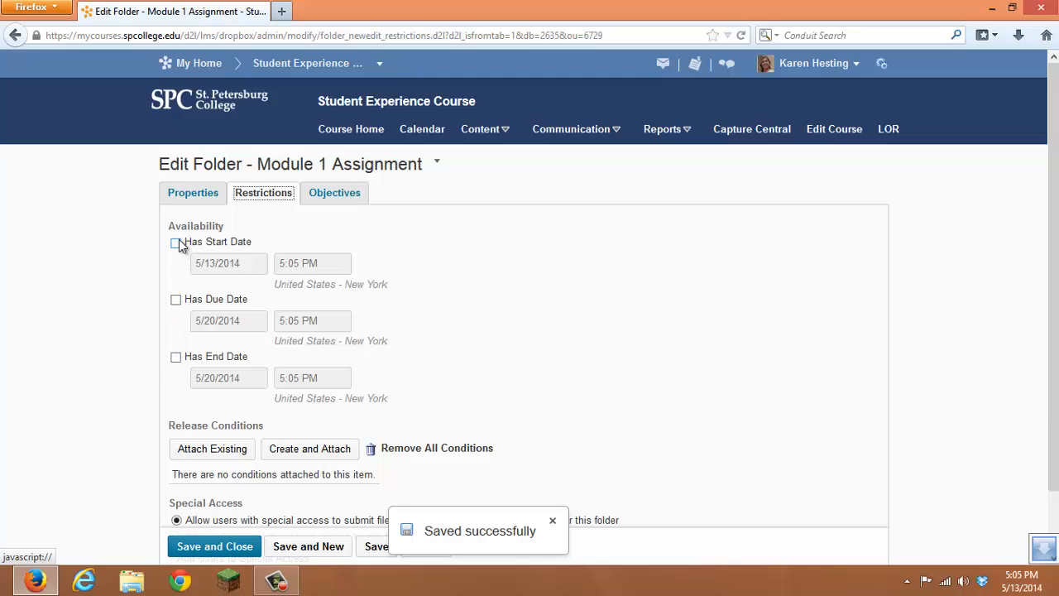
click(176, 242)
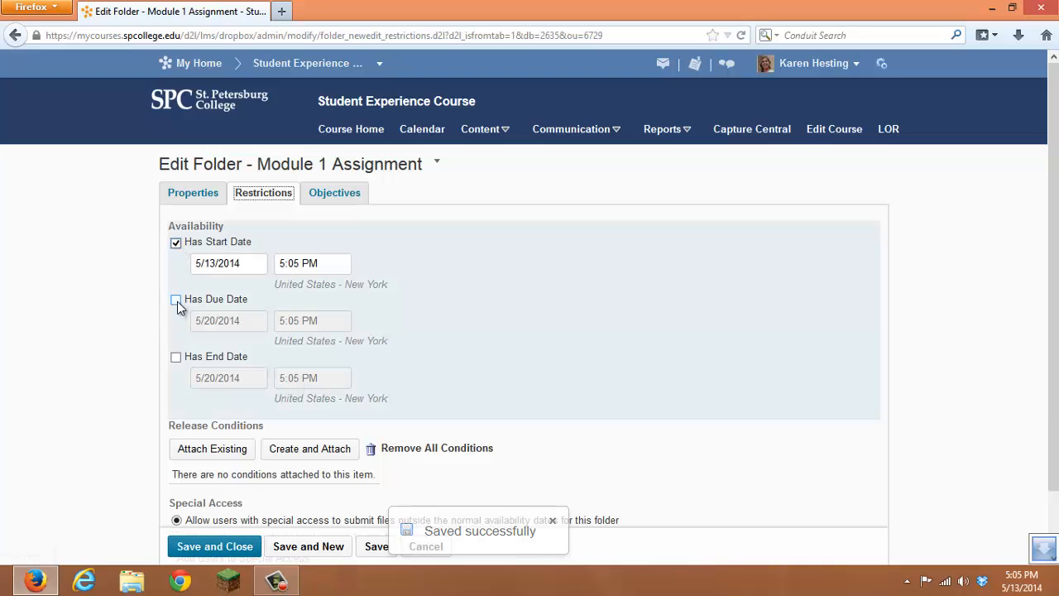
click(175, 298)
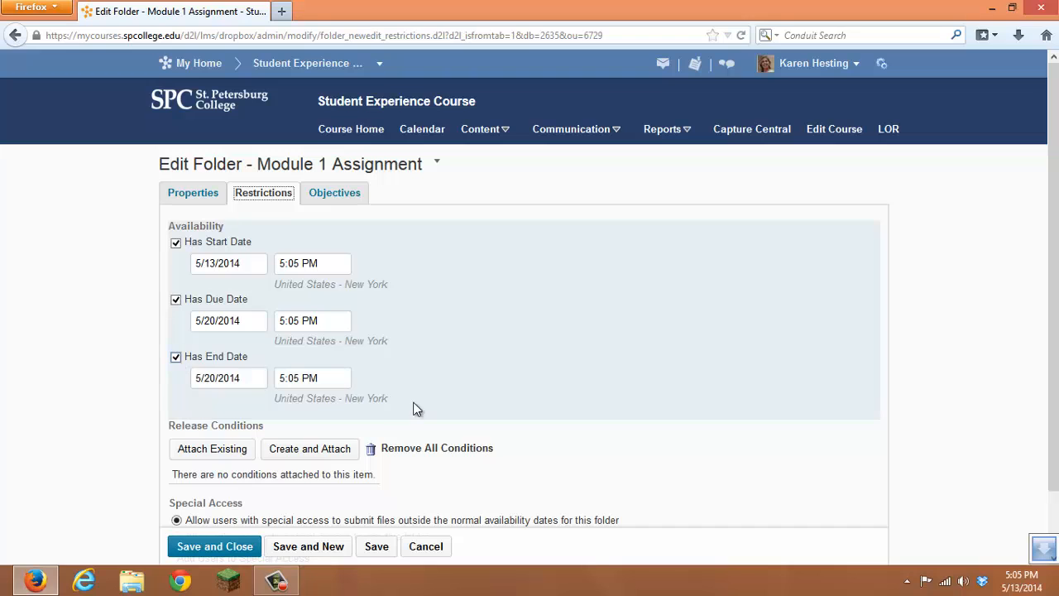
scroll(down, 3)
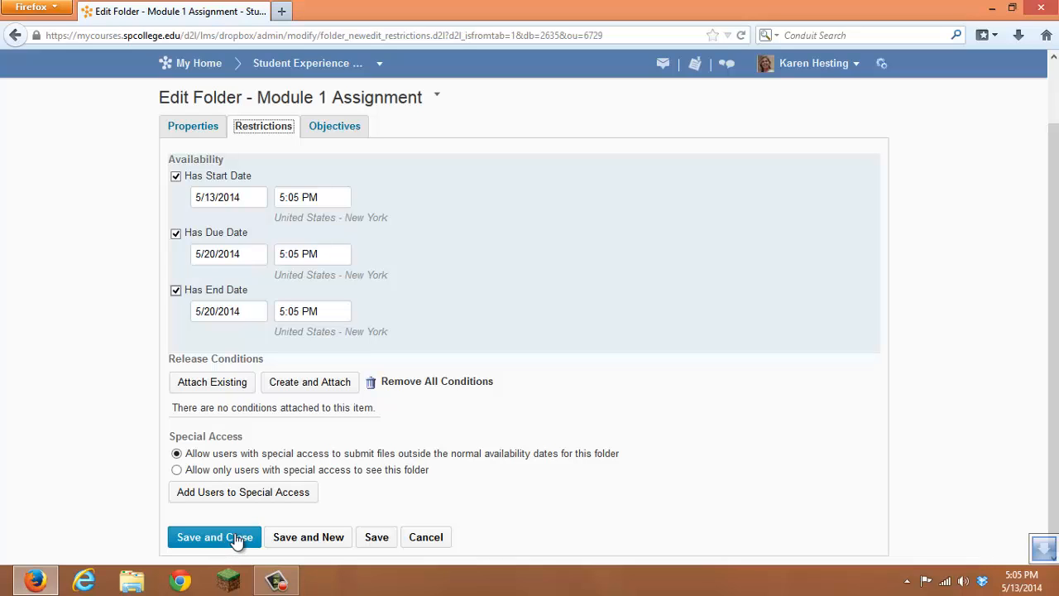
mouse_move(379, 536)
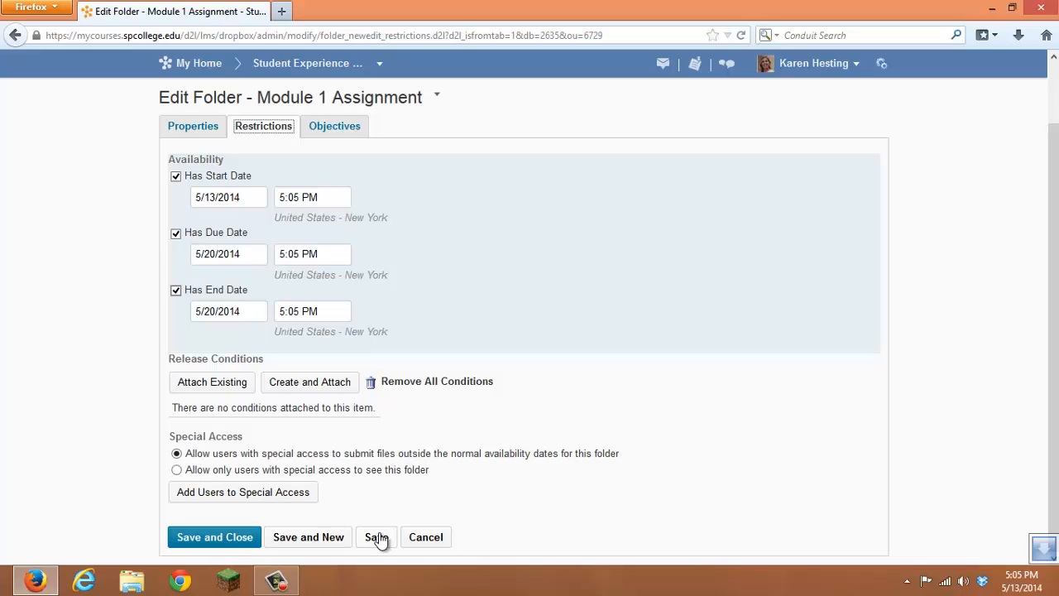
Step: Save the folder with start 5/13/2014, due and end 5/20/2014, and close the editor
click(375, 536)
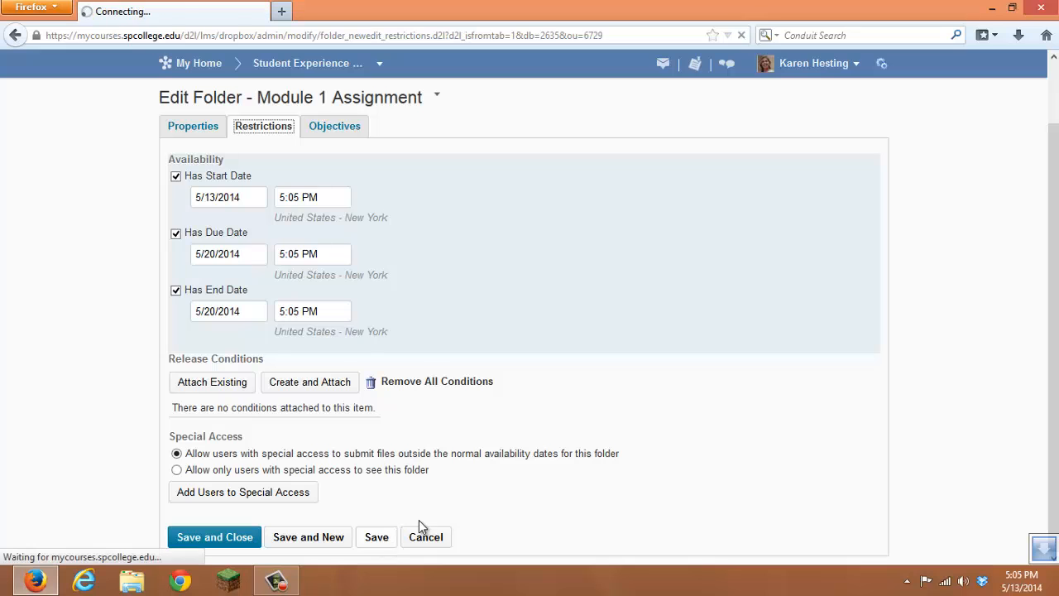
click(378, 536)
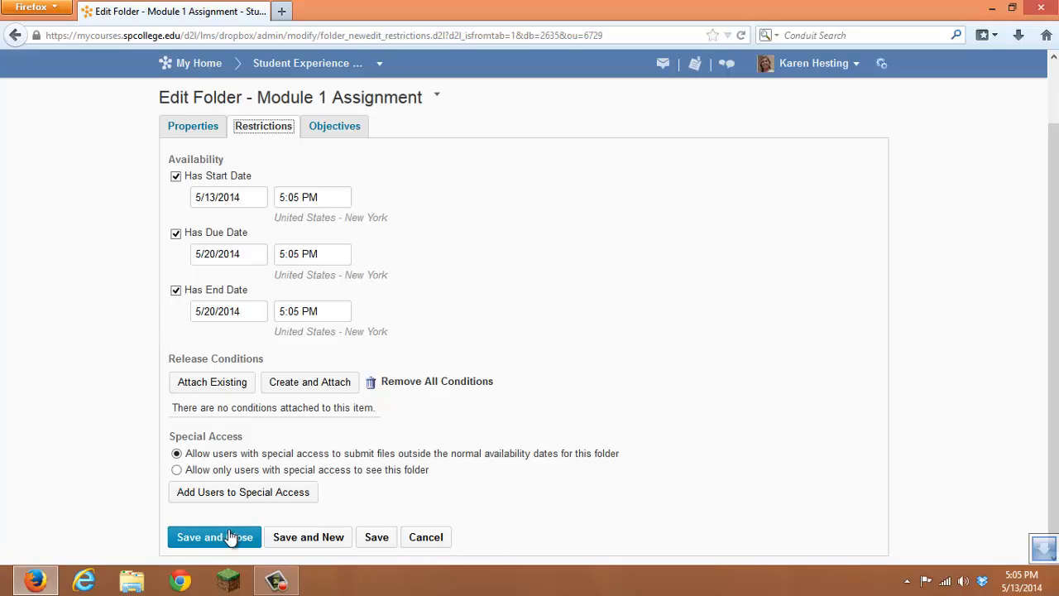
click(213, 536)
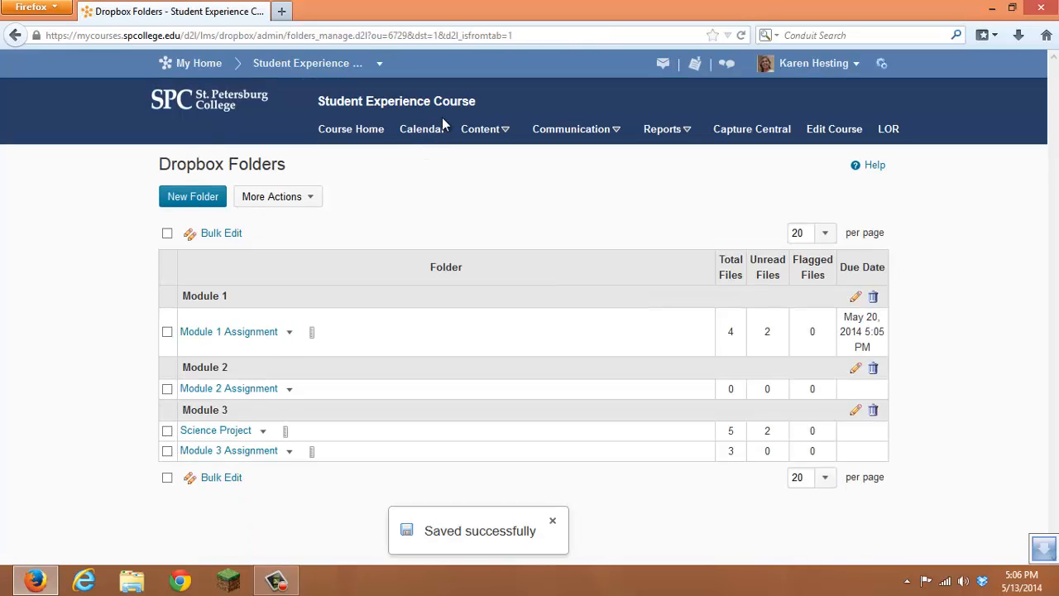
Step: View the course Calendar, now listing Module 1 Assignment due May 20, 2014 at 5:05 PM
click(421, 129)
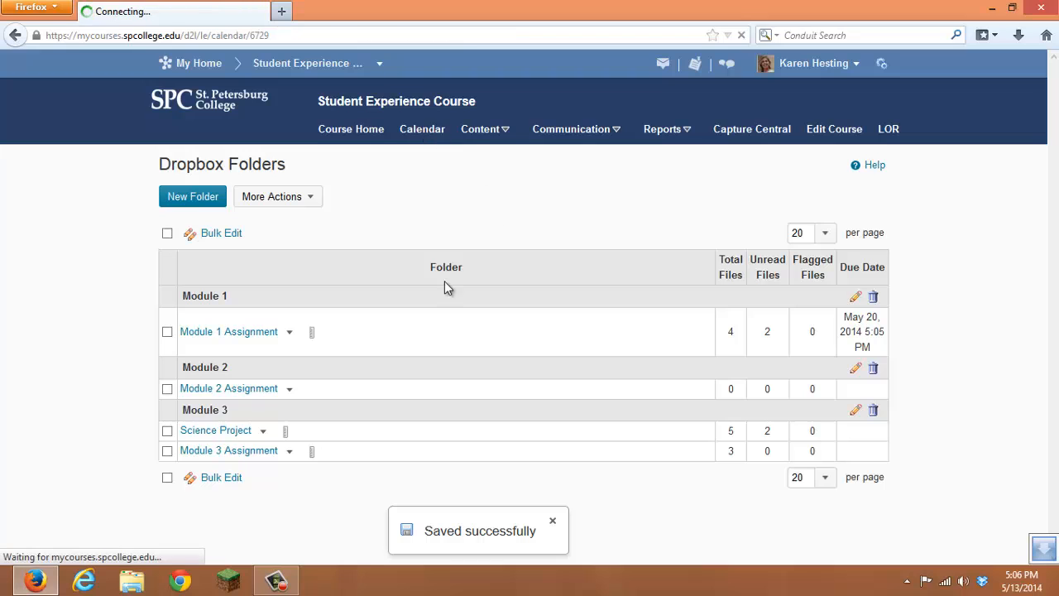
click(422, 131)
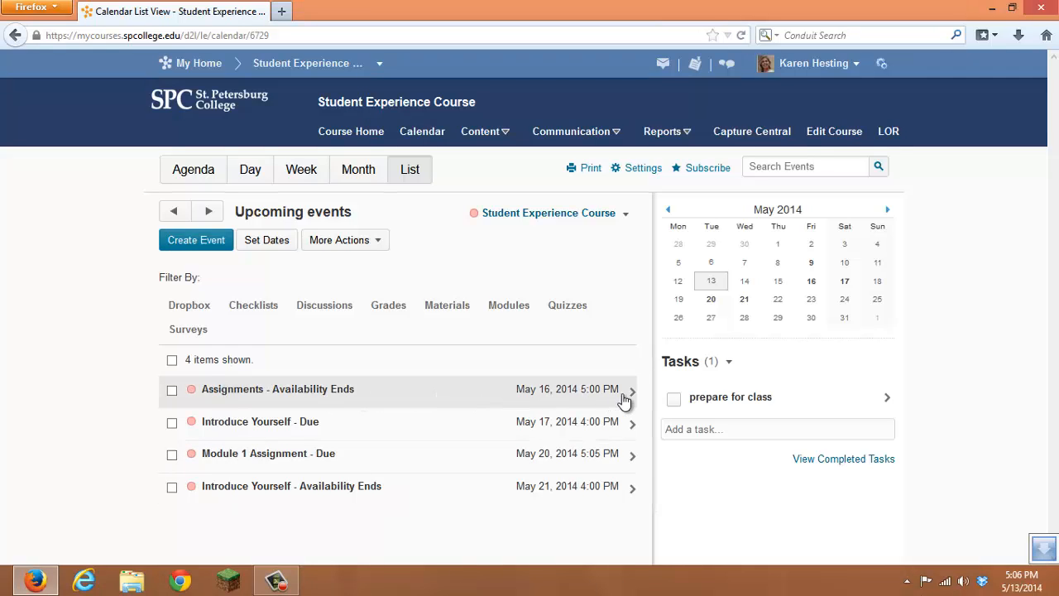
click(480, 130)
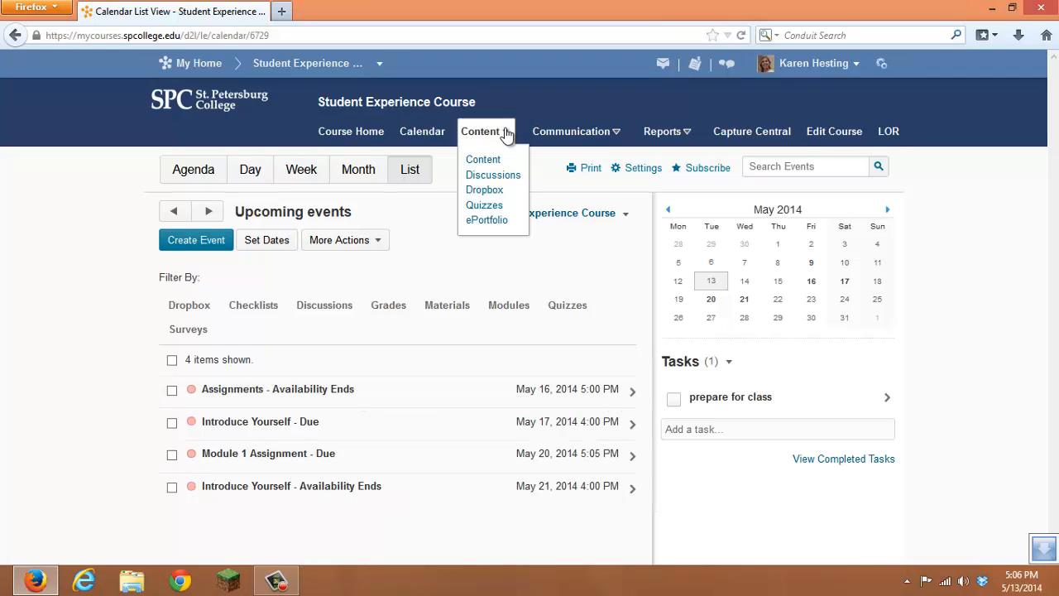
Step: Go to Quizzes and open the Start Here Quiz's Edit Quiz page
click(483, 205)
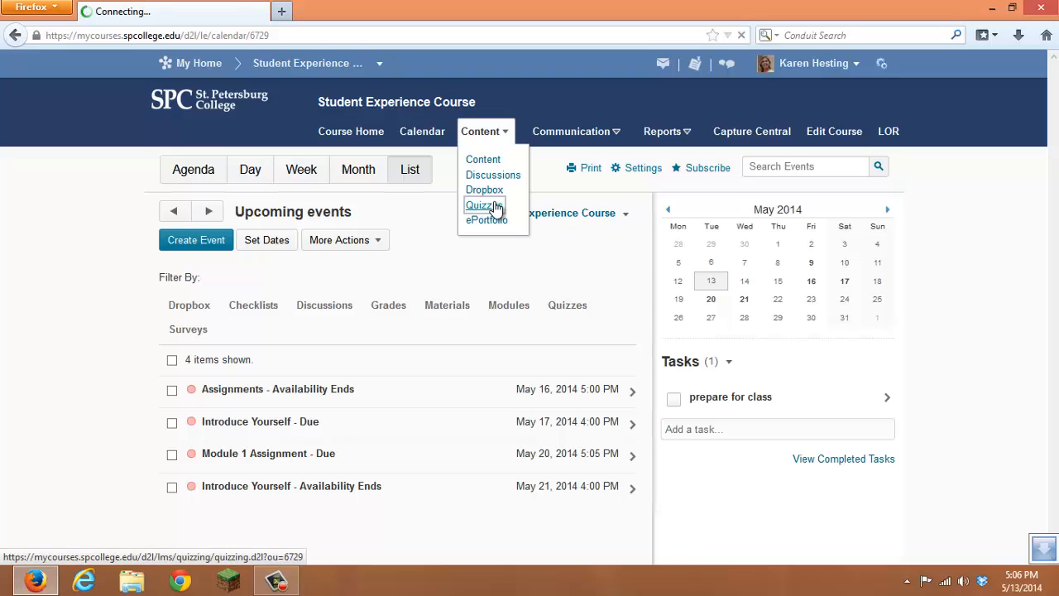
click(481, 205)
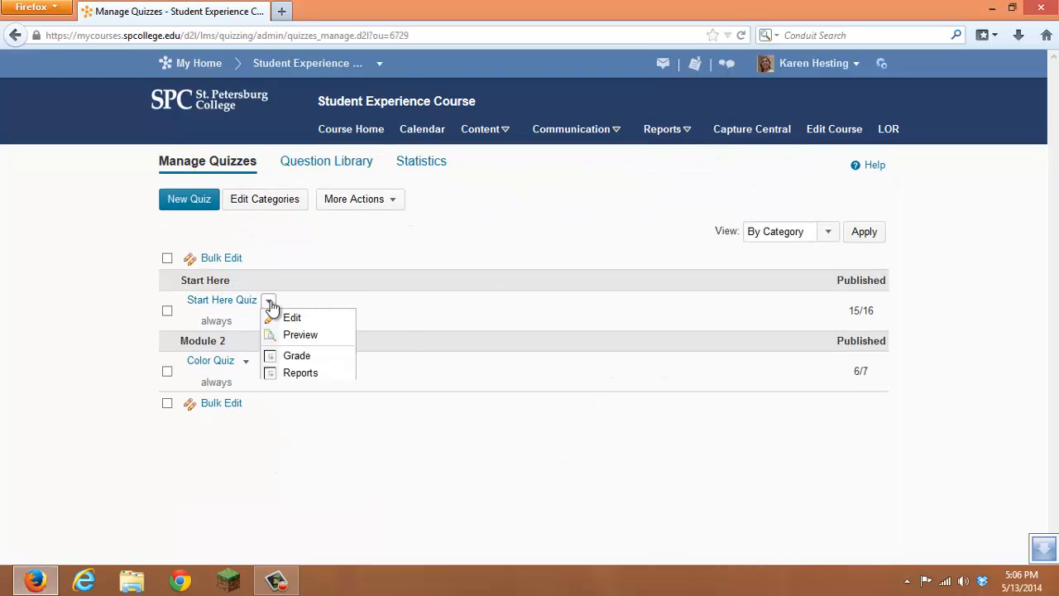
click(300, 334)
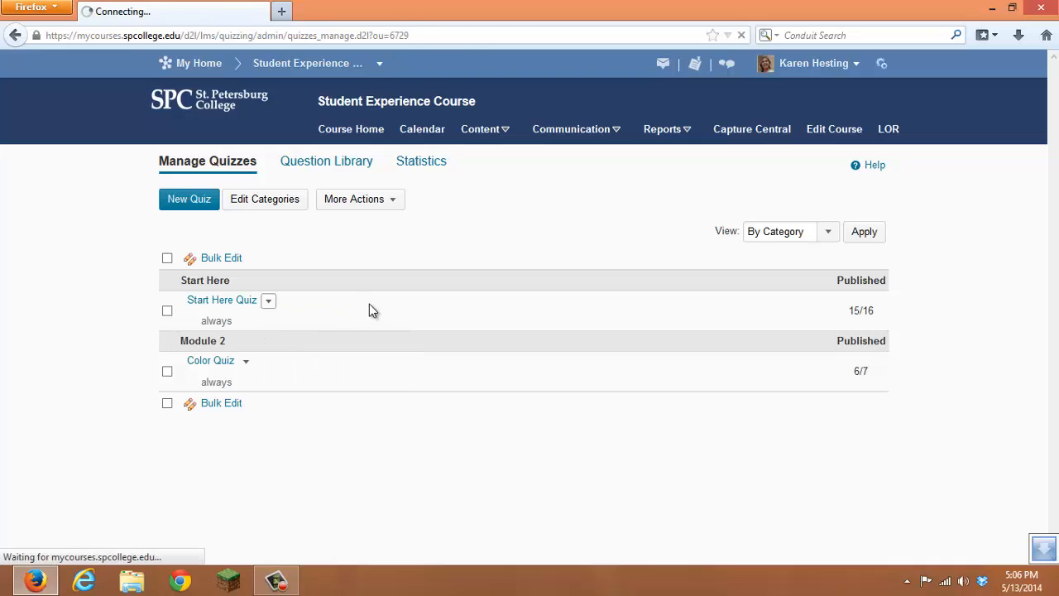
click(222, 299)
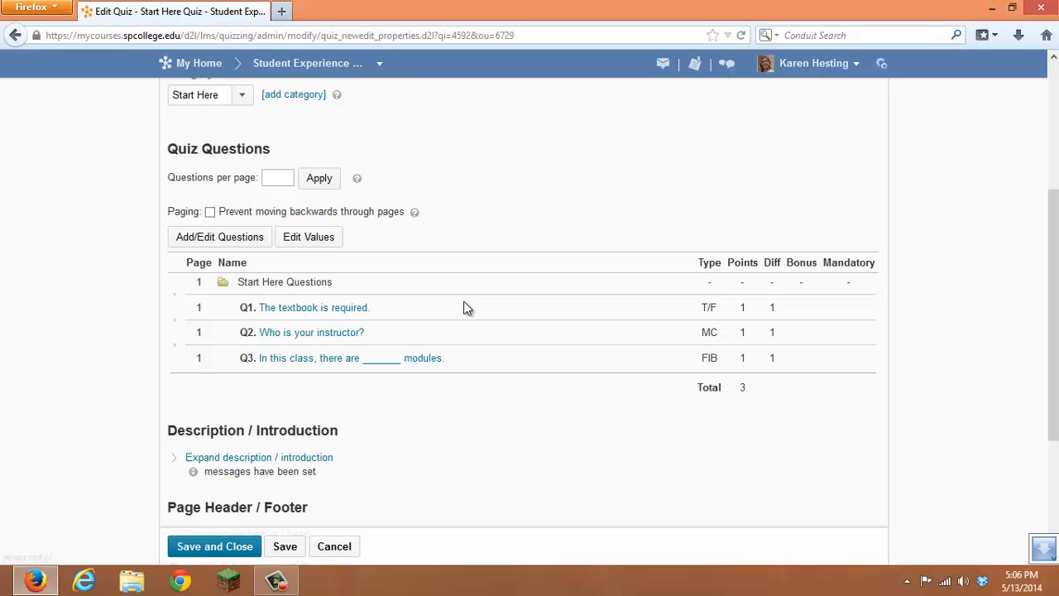
Step: On the quiz's Restrictions tab, switch on Has Start Date and Has End Date
click(263, 164)
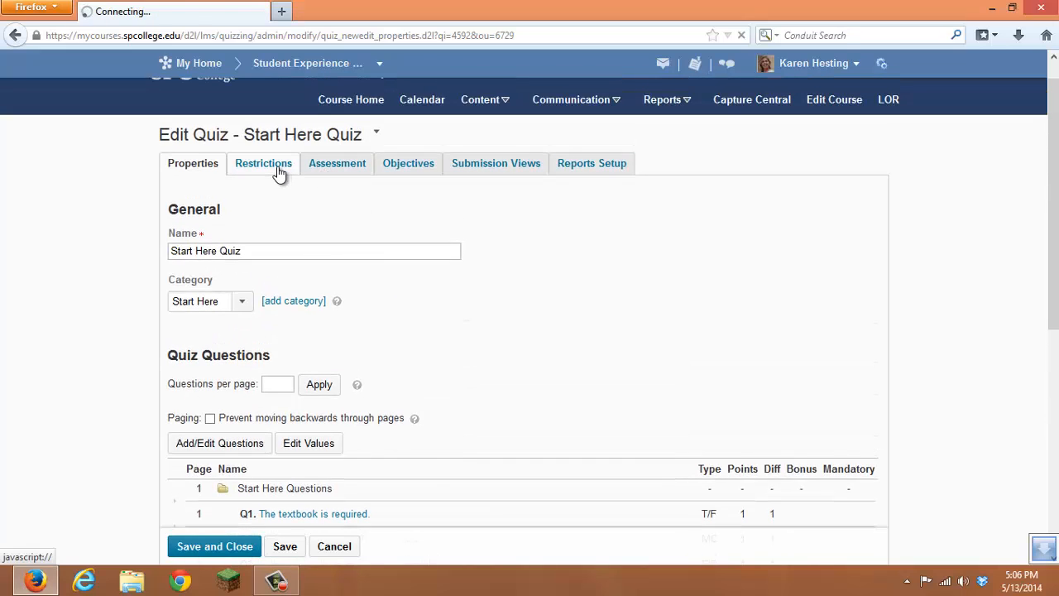
click(263, 164)
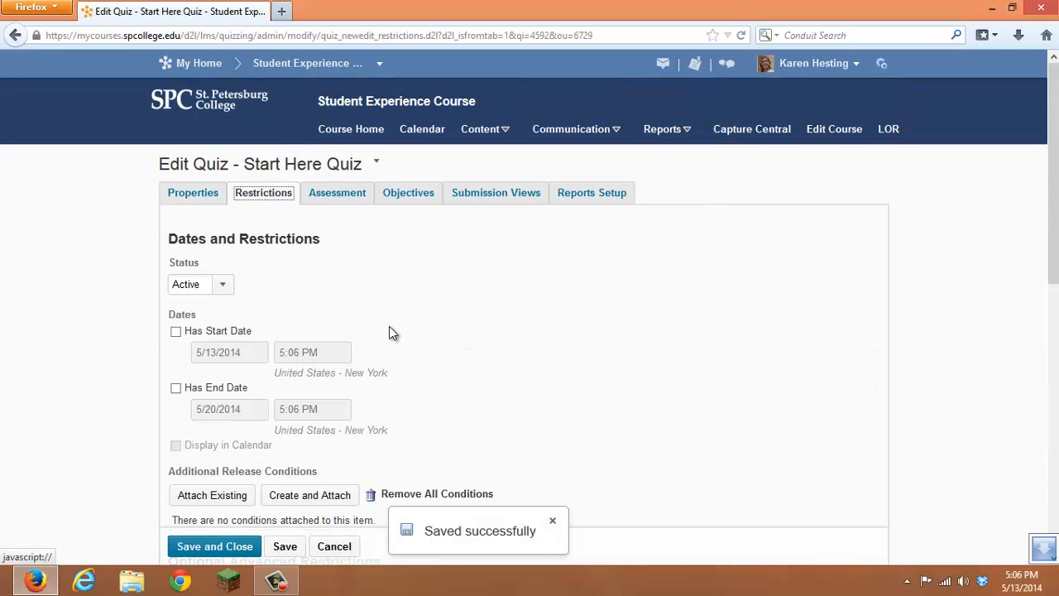
scroll(down, 3)
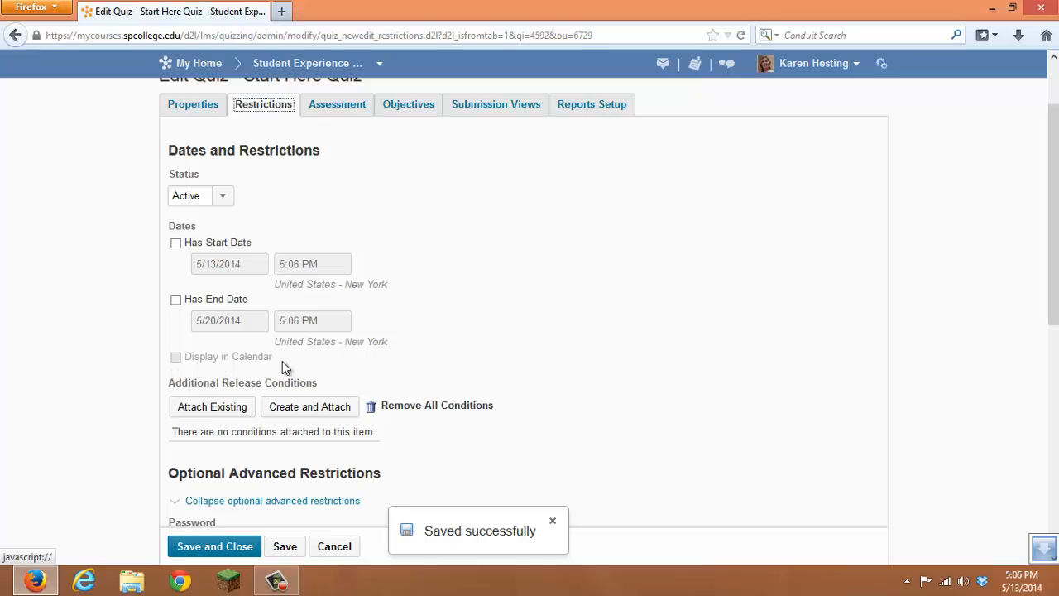
mouse_move(198, 258)
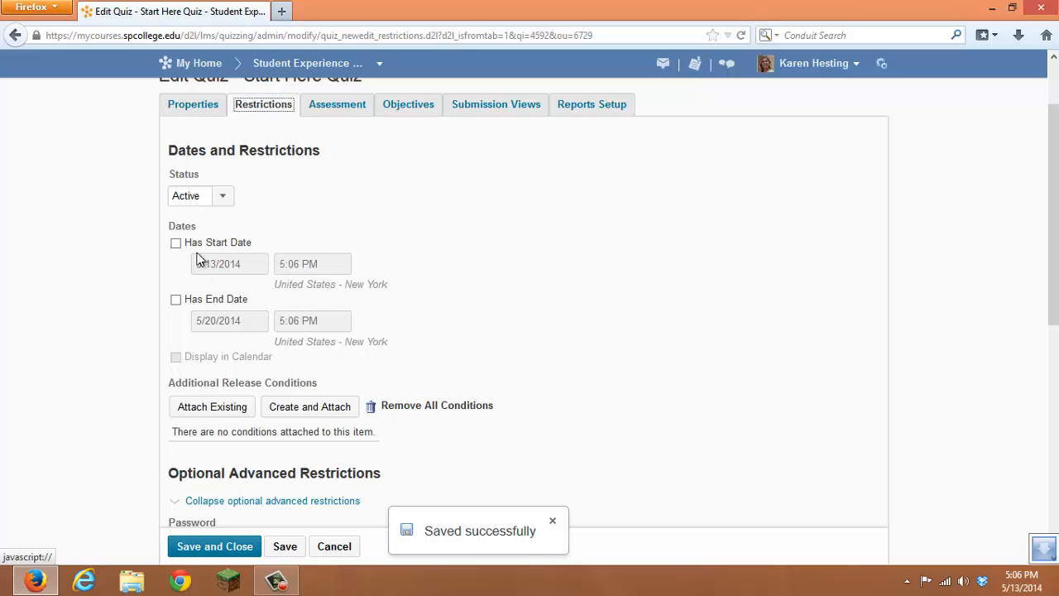
click(176, 298)
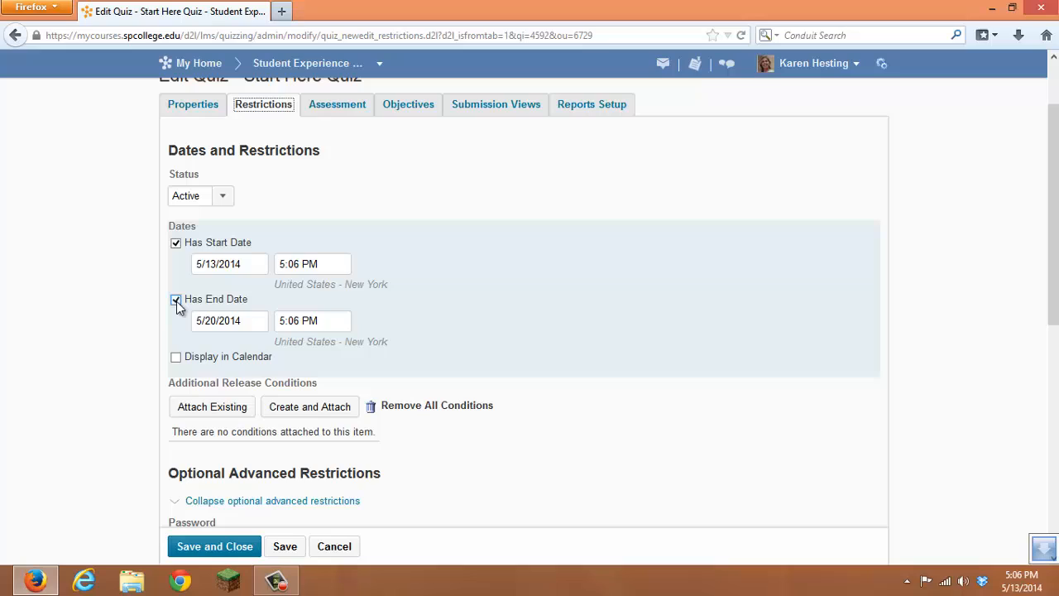